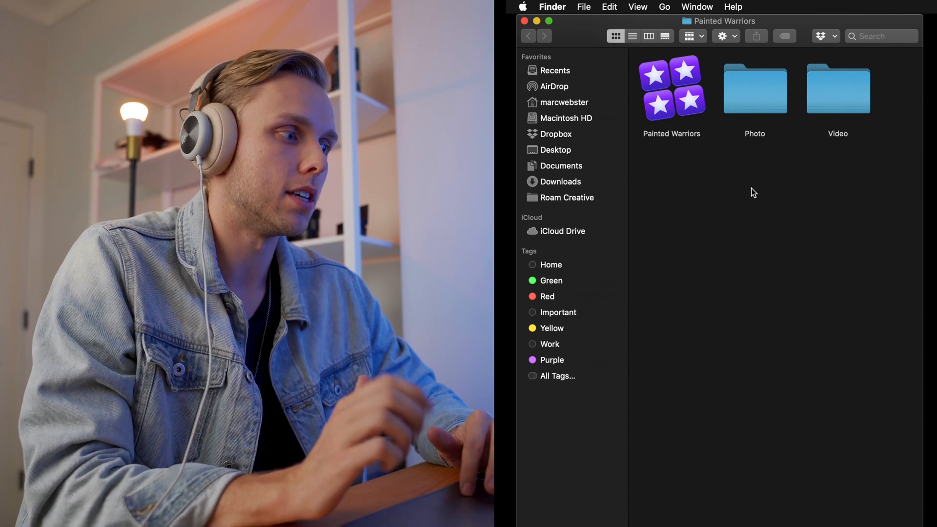
Step: Enter the Video folder and create a new subfolder named Brayden
click(670, 88)
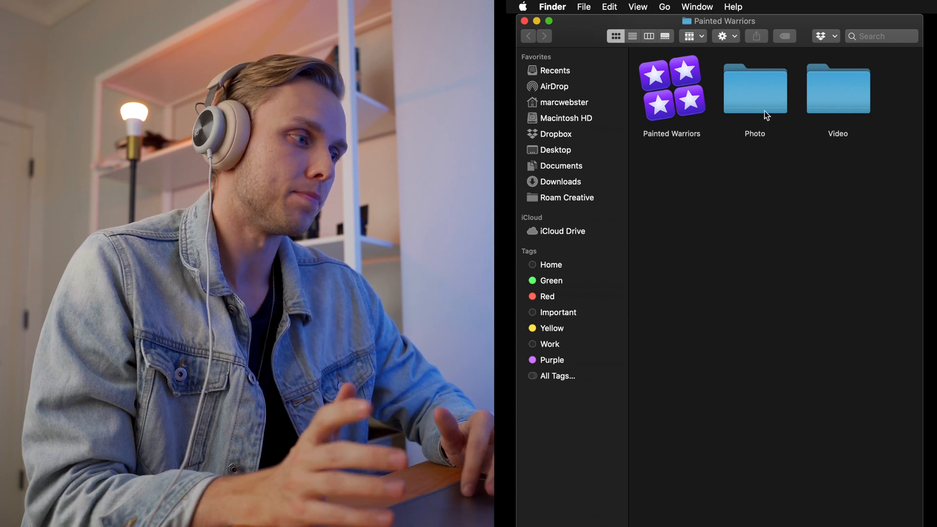
mouse_move(816, 122)
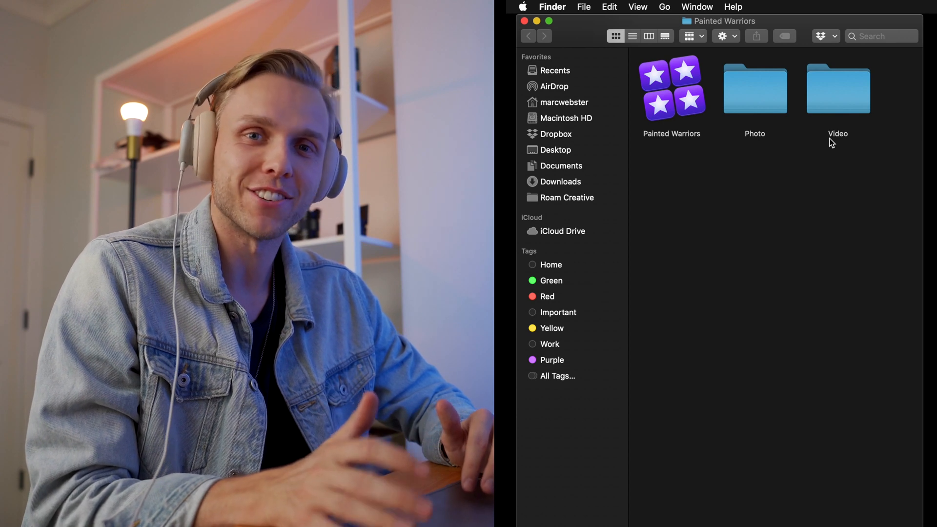
mouse_move(836, 166)
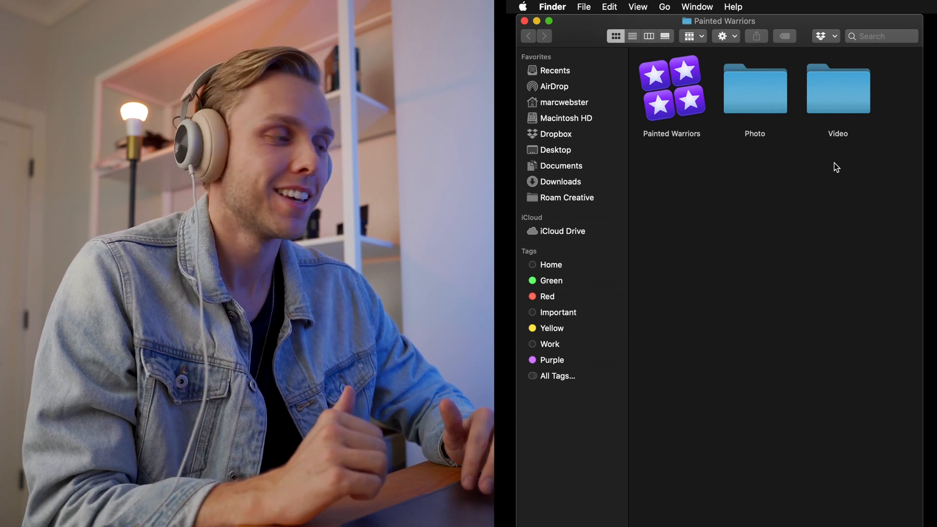
click(837, 89)
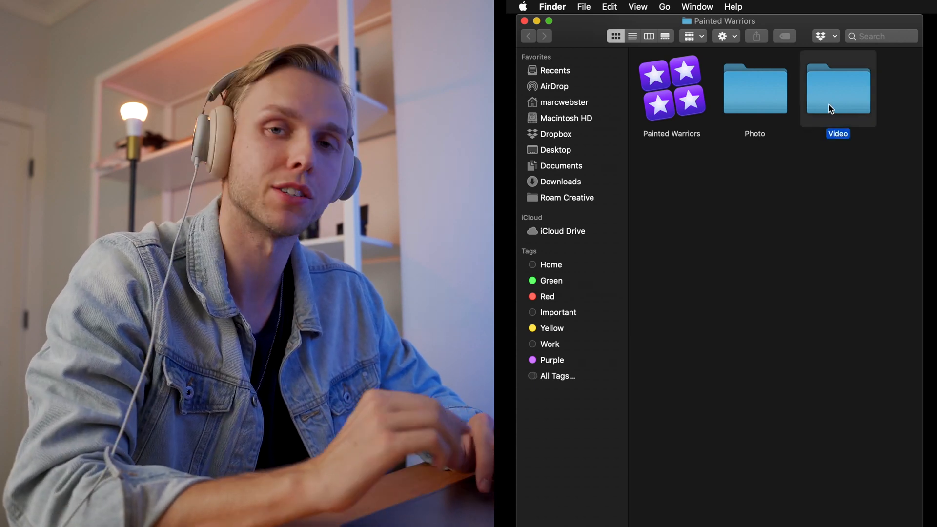
double_click(837, 88)
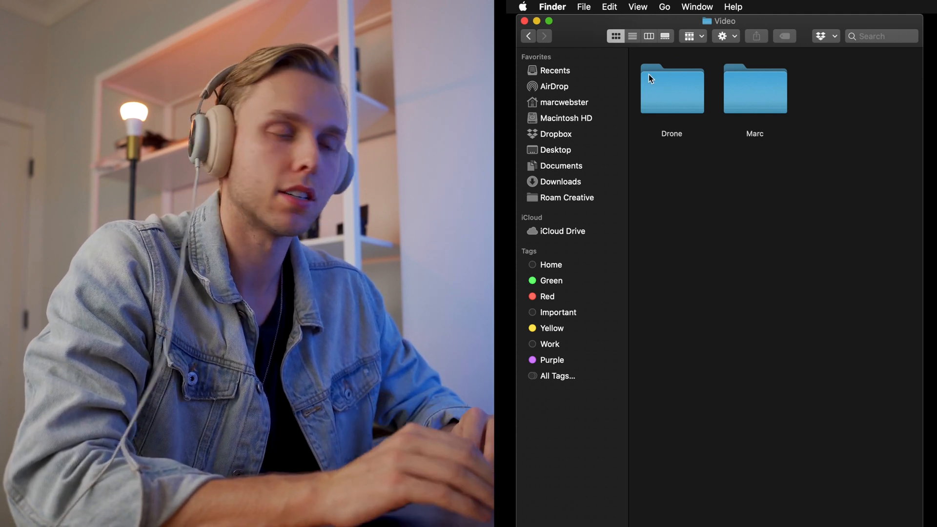
mouse_move(751, 112)
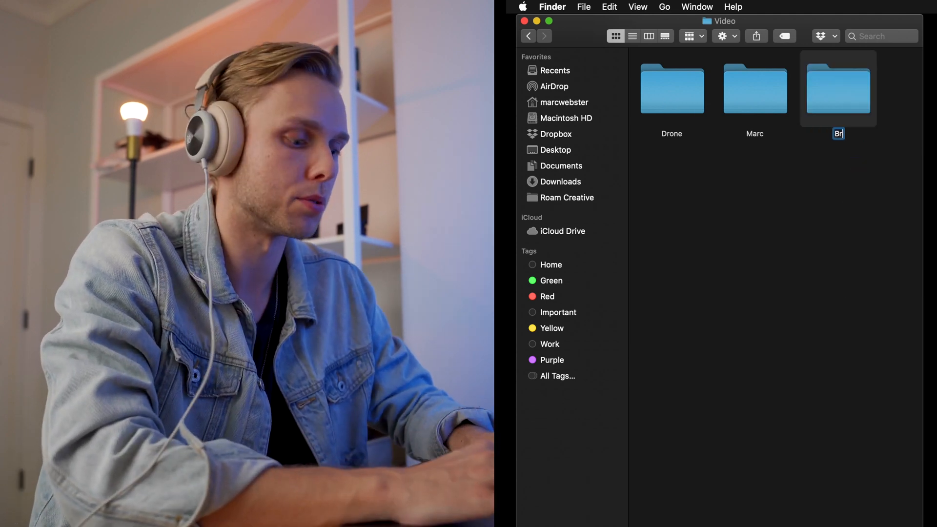
text(Brayden)
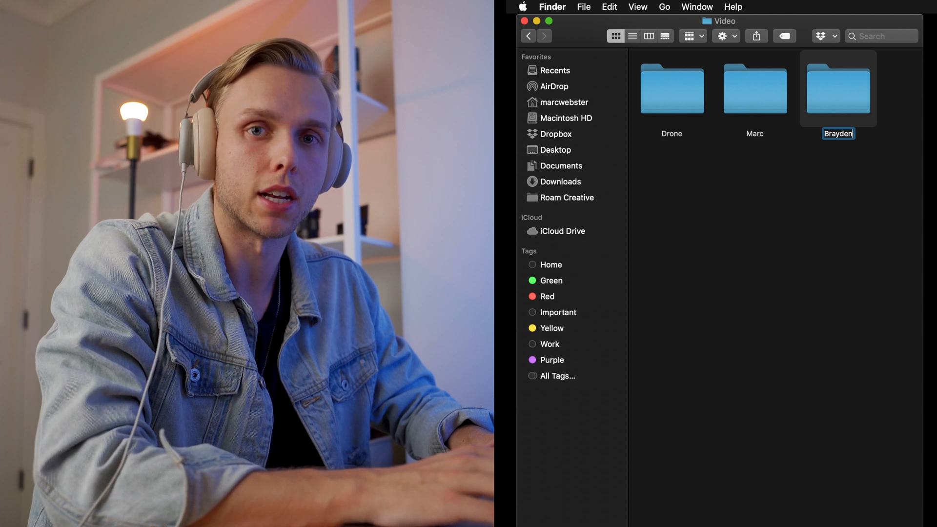
key(Return)
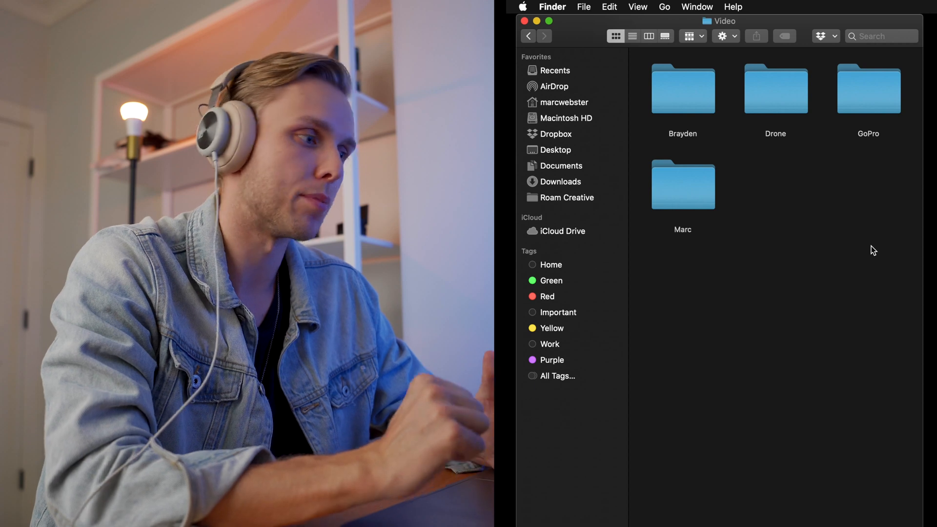
mouse_move(800, 197)
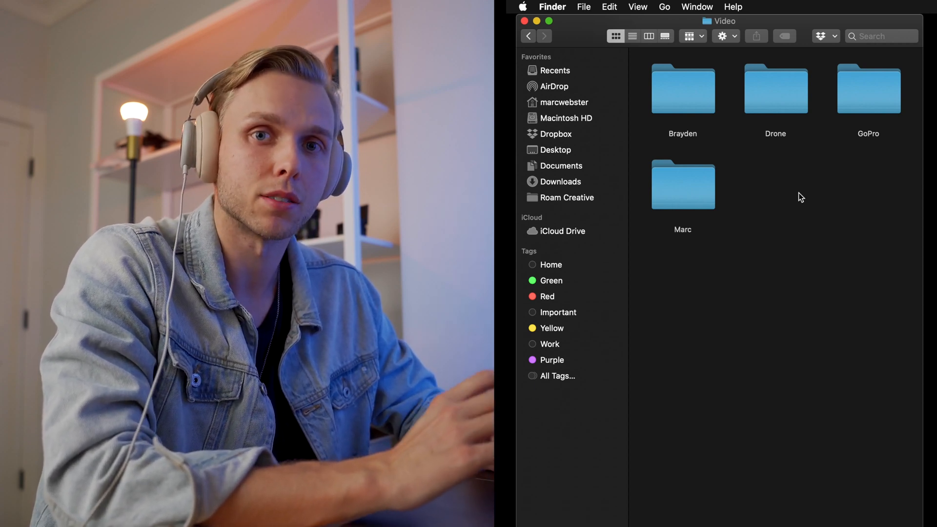
Step: Enter the Marc folder to list its MP4 clips by name and date
click(682, 184)
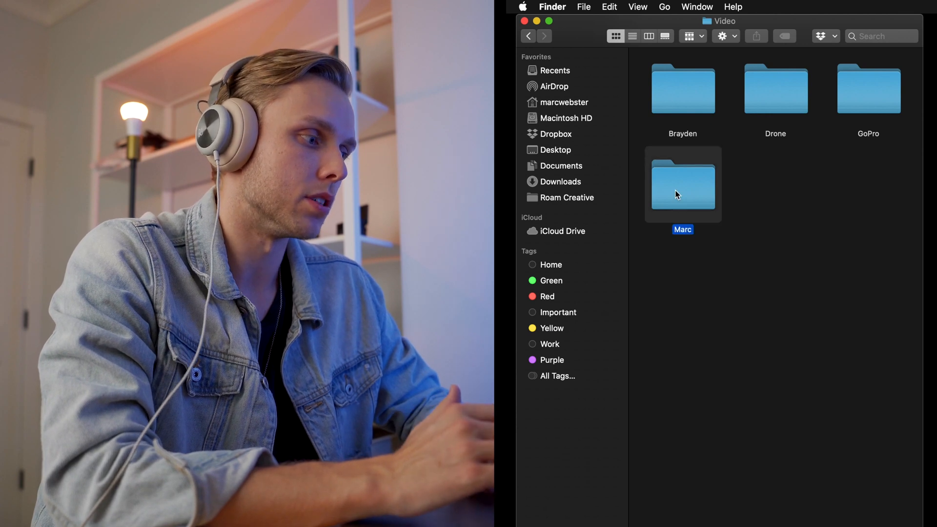
double_click(682, 184)
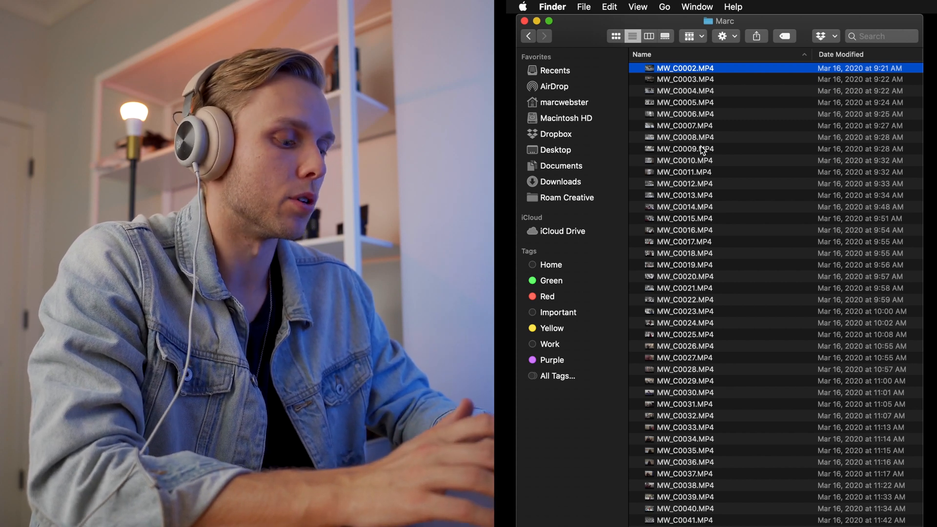
Step: Select all Marc clips and rename them with the format ITA-PaintedWarriors-MW plus an index
click(684, 148)
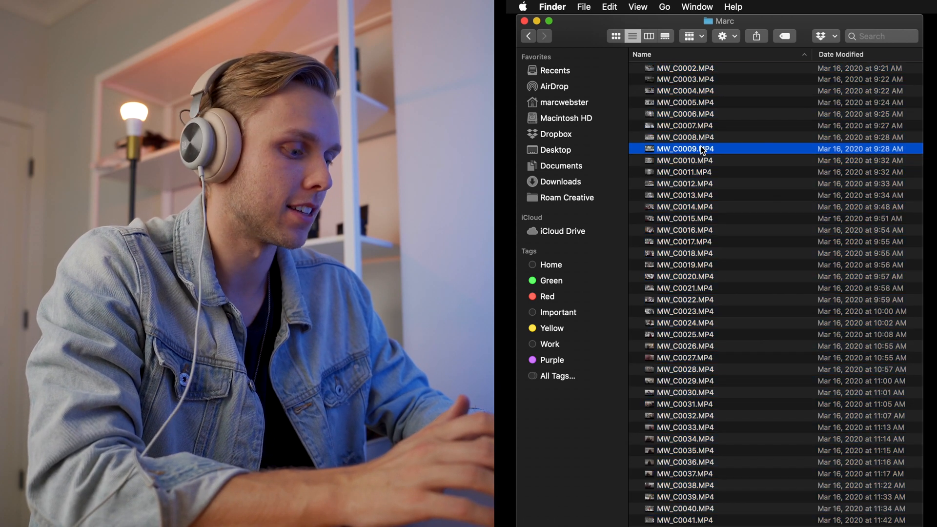
key(cmd+a)
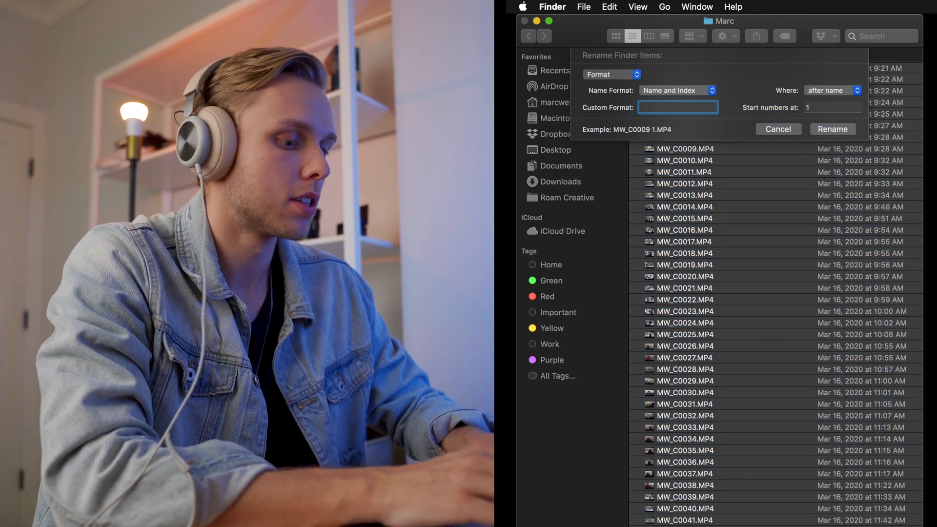
text(ITA-PaintedWarriors-)
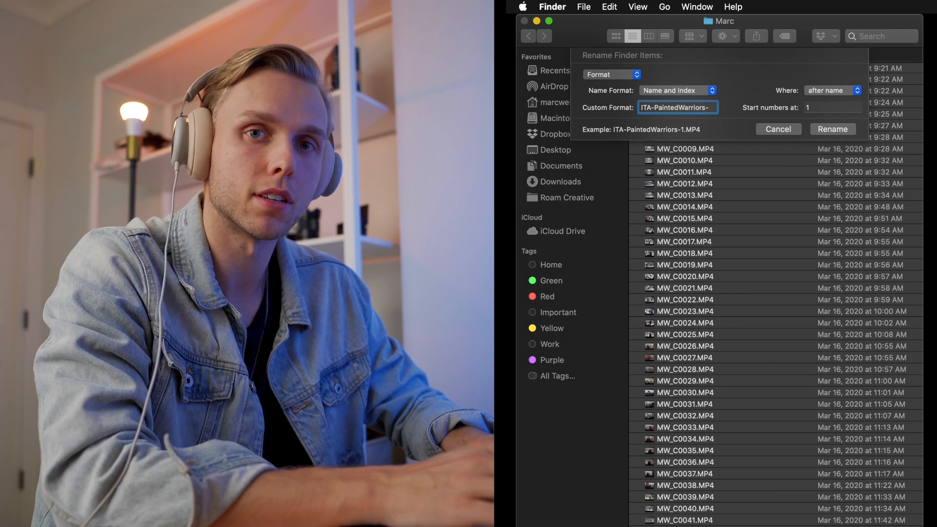
text(MW)
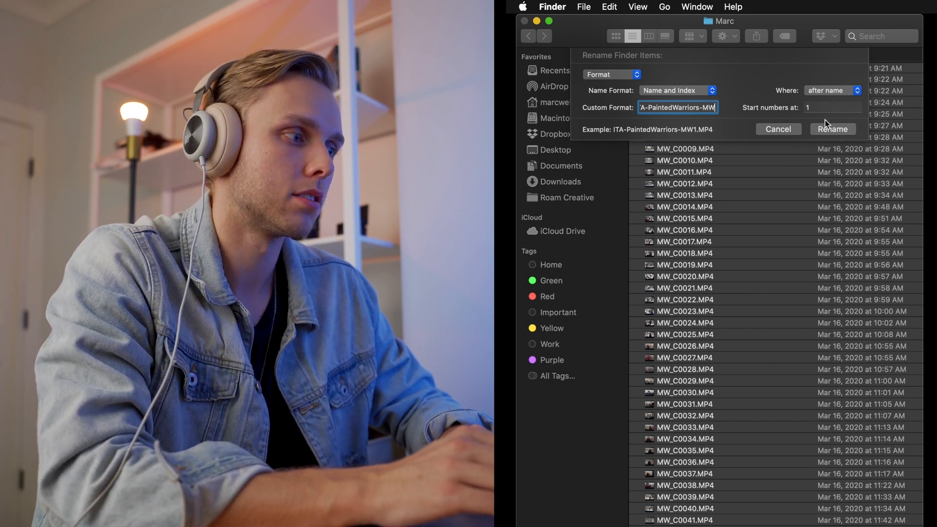
click(831, 129)
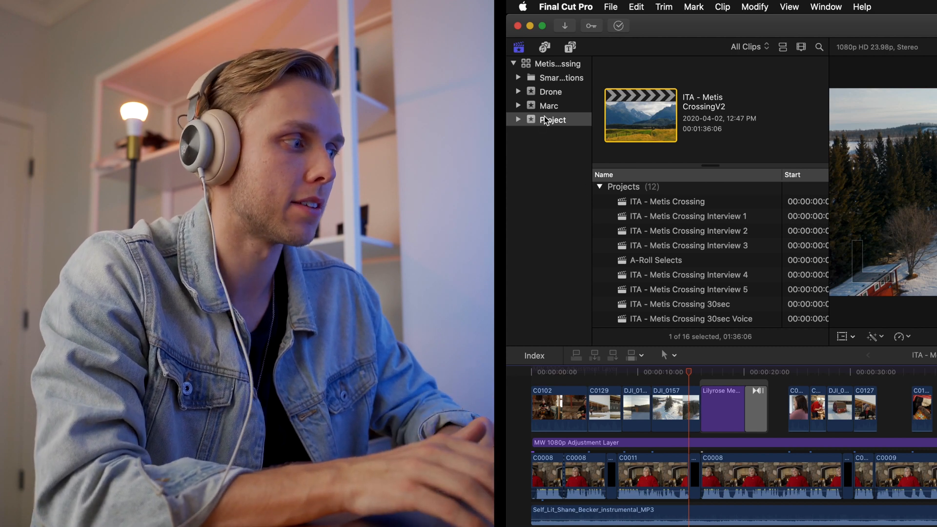
mouse_move(552, 119)
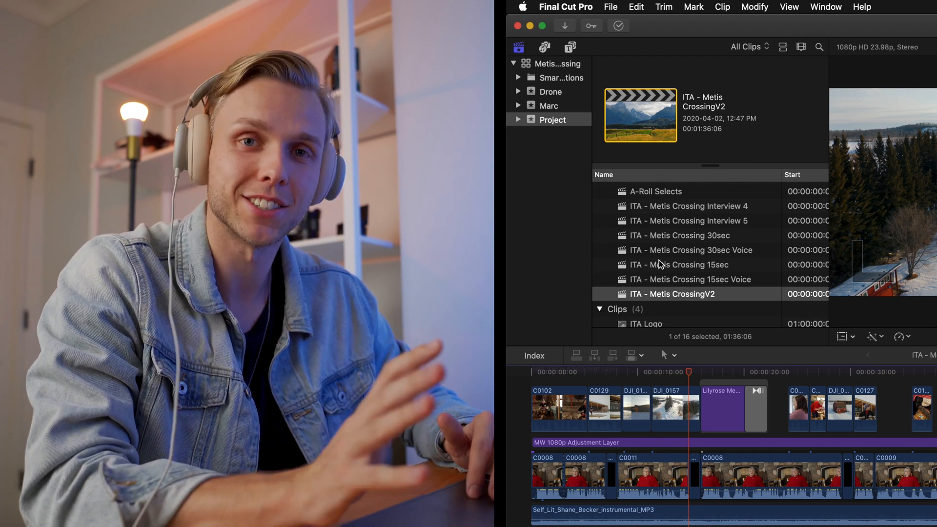
scroll(down, 3)
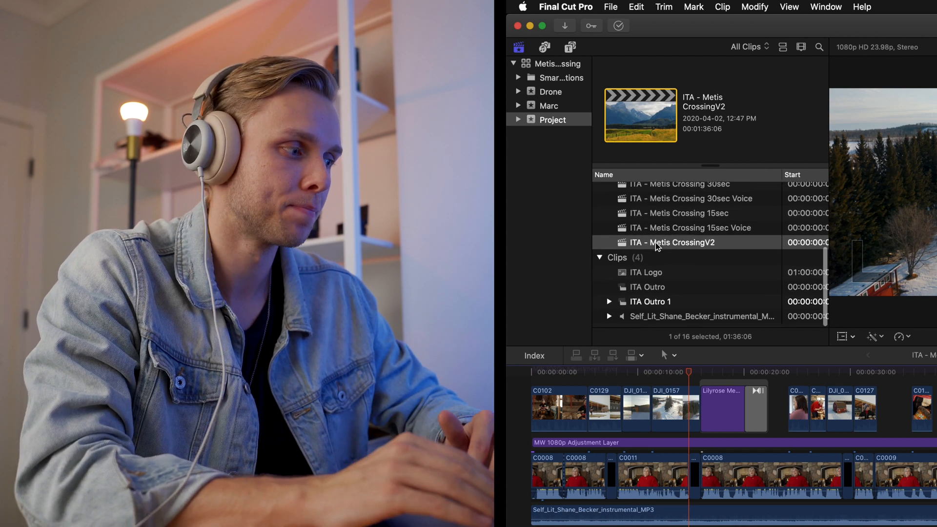
click(645, 290)
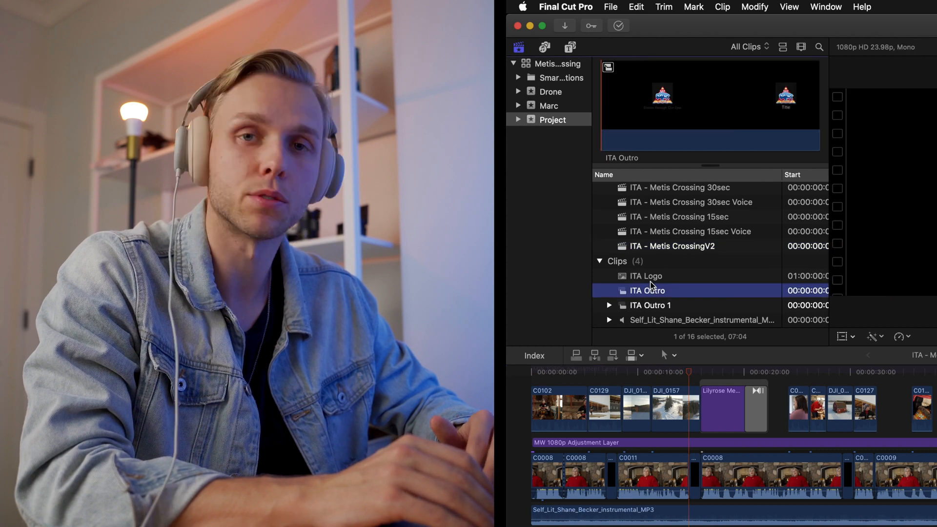
click(687, 320)
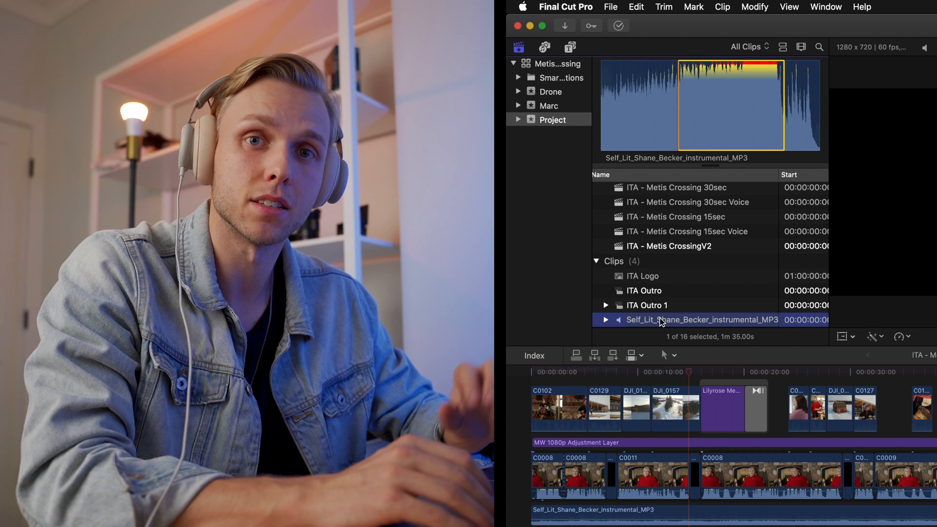
click(647, 305)
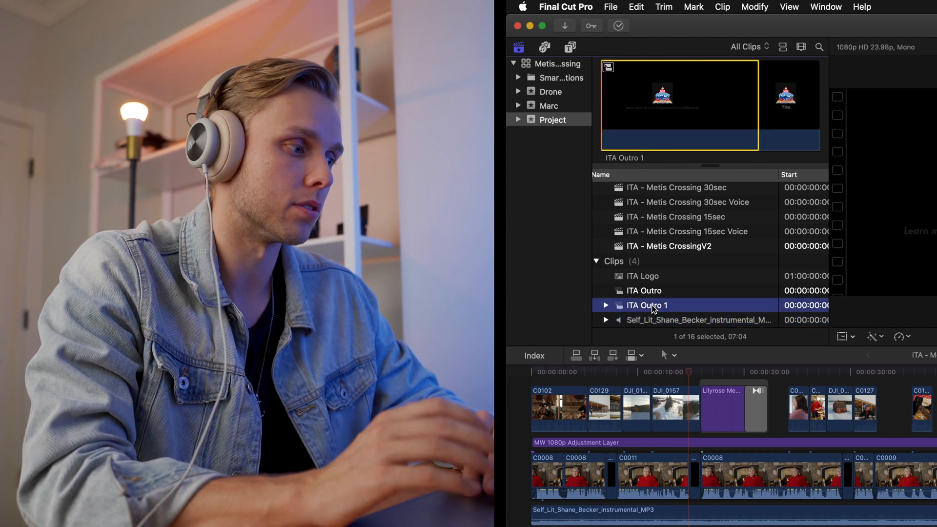
click(643, 275)
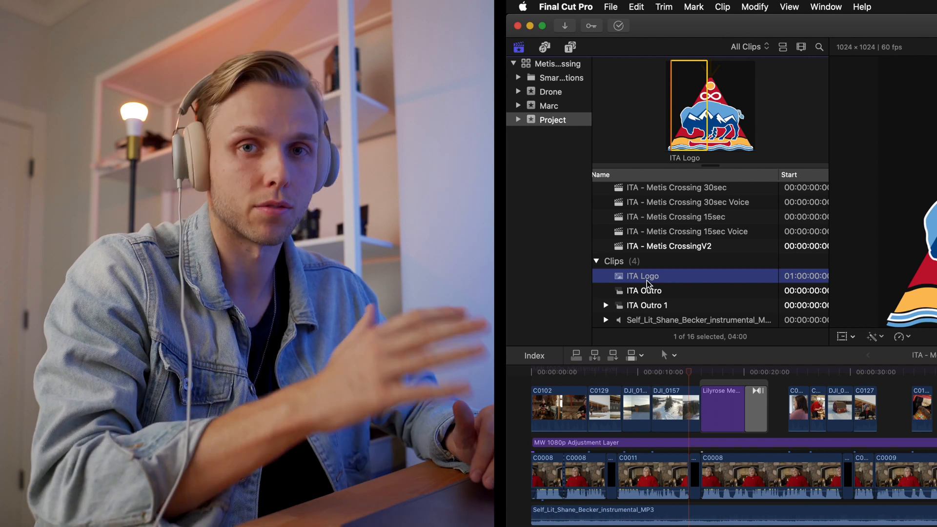
click(548, 105)
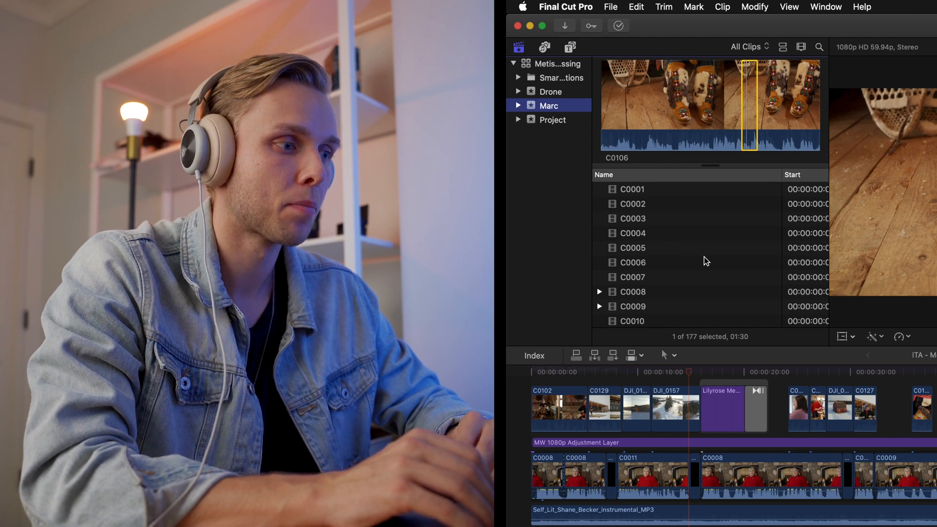
scroll(down, 3)
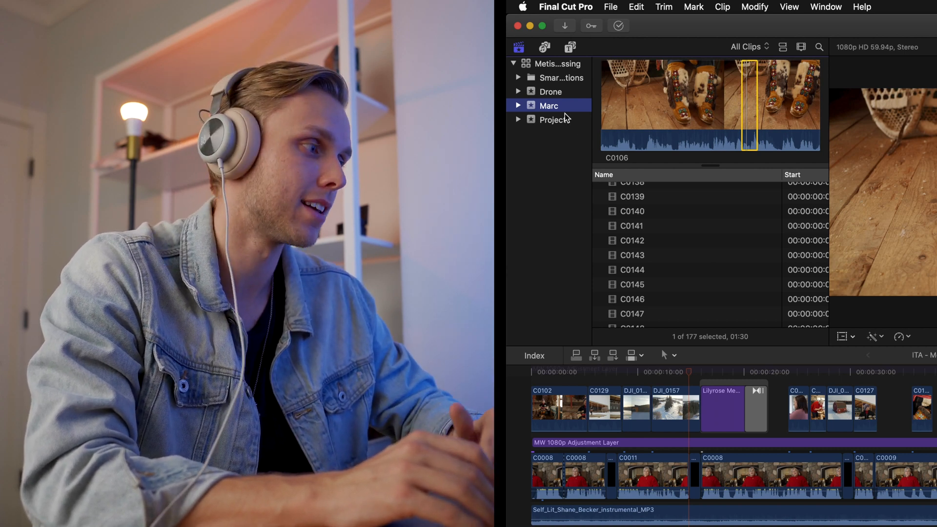
click(549, 91)
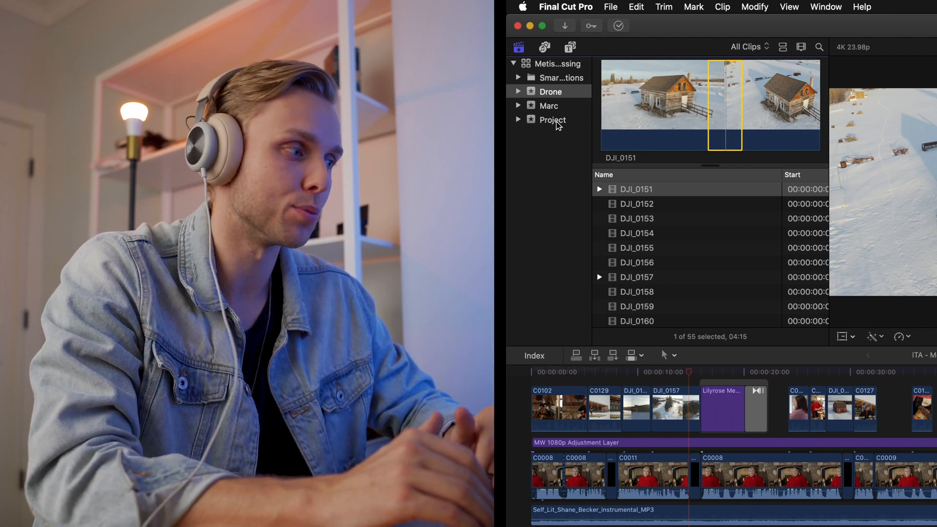
click(552, 119)
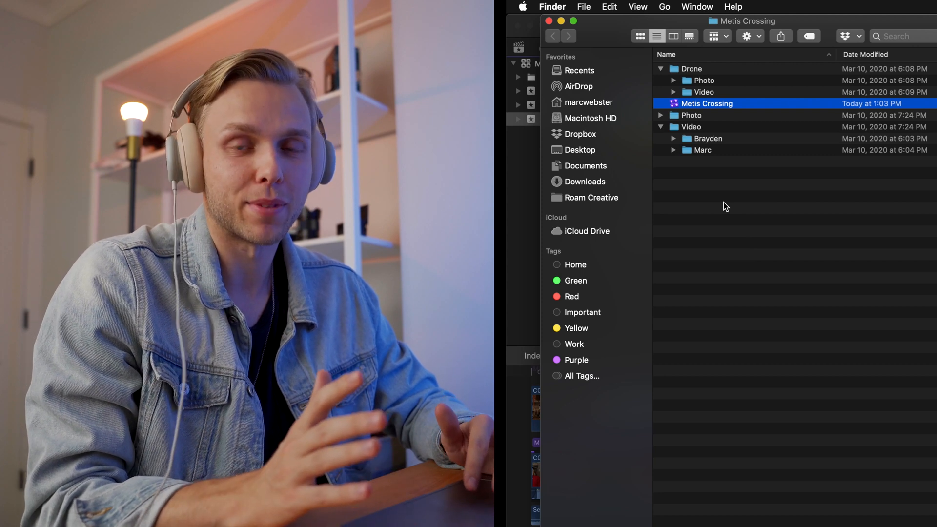
Step: Navigate Dropbox > Roam Creative into the Indigenous Tourism Alberta client folder
click(578, 134)
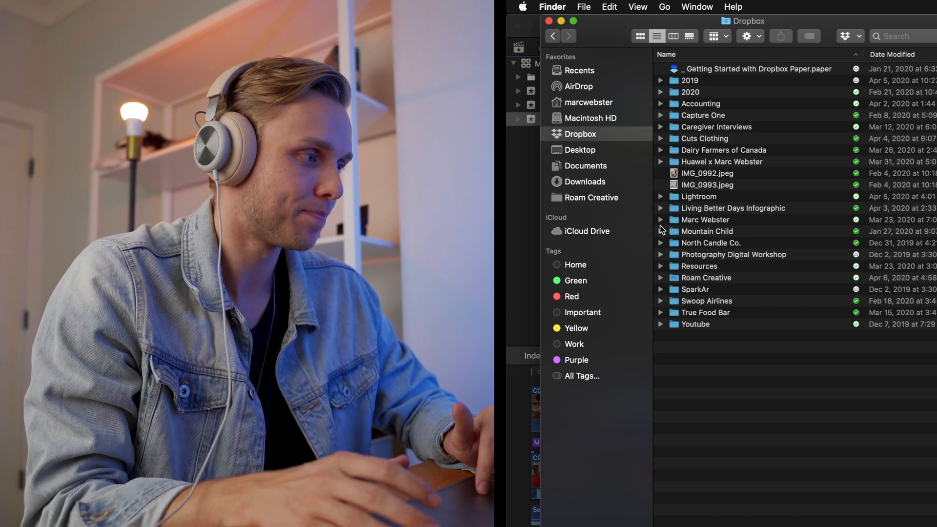
click(591, 197)
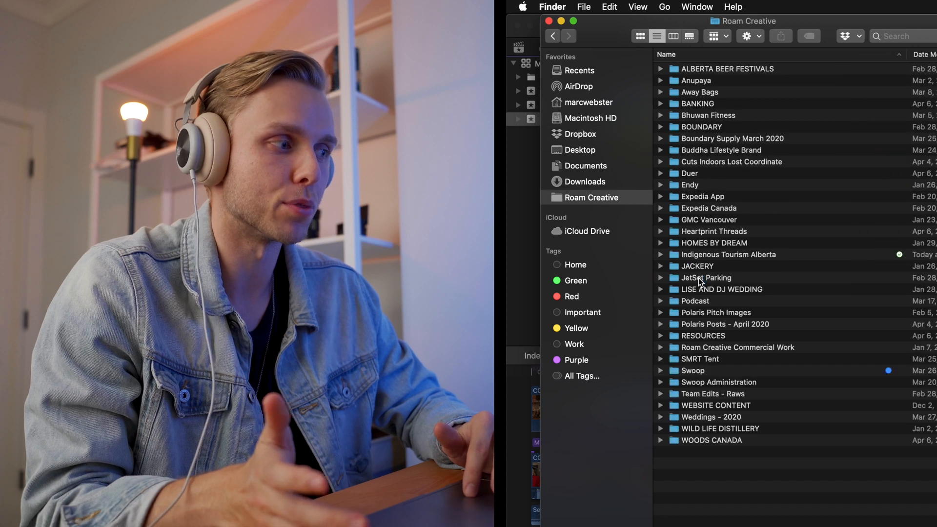
click(727, 255)
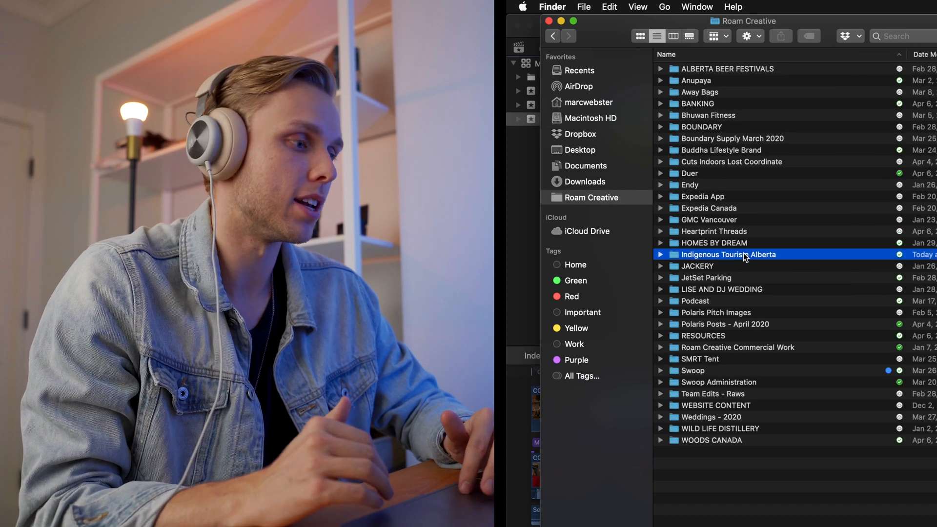
double_click(727, 253)
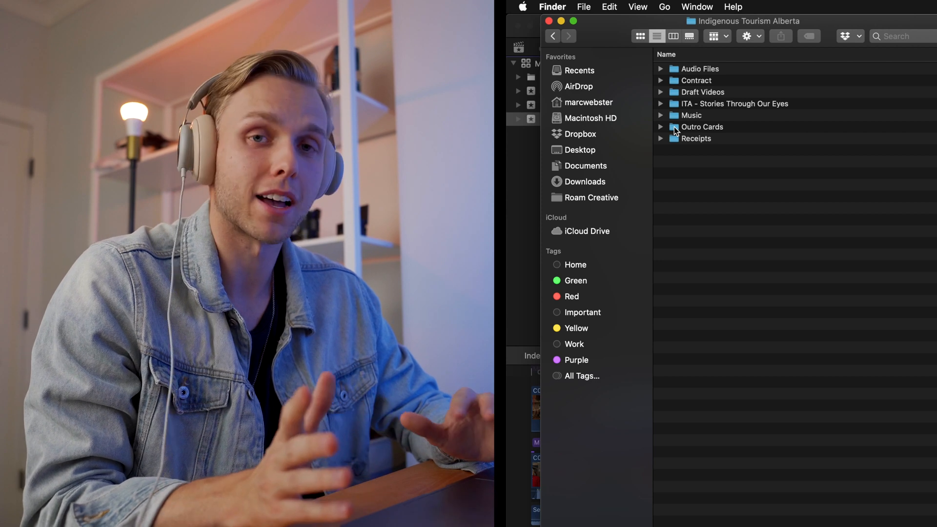
mouse_move(657, 79)
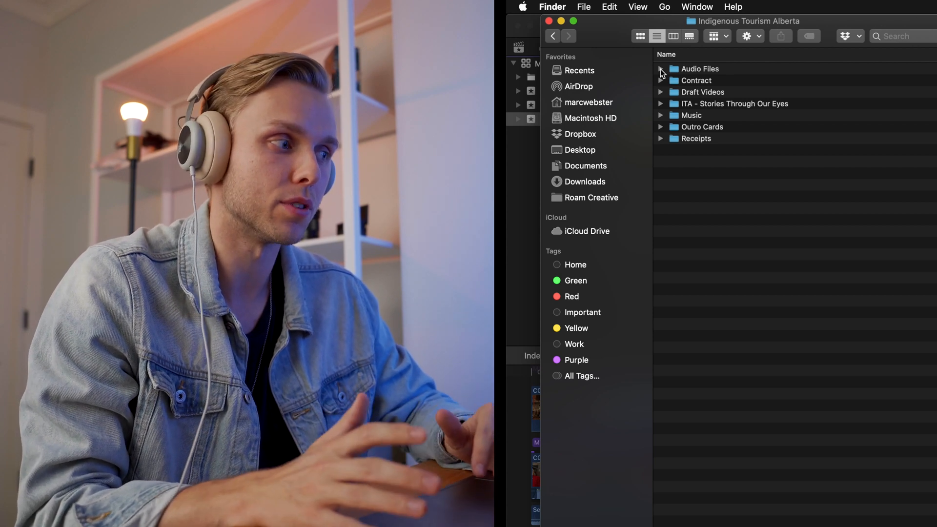
mouse_move(694, 104)
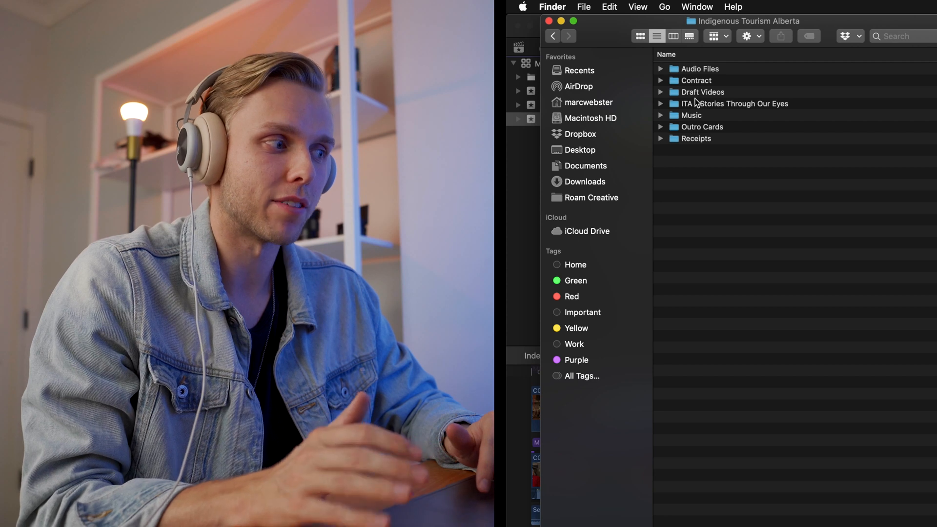
click(733, 103)
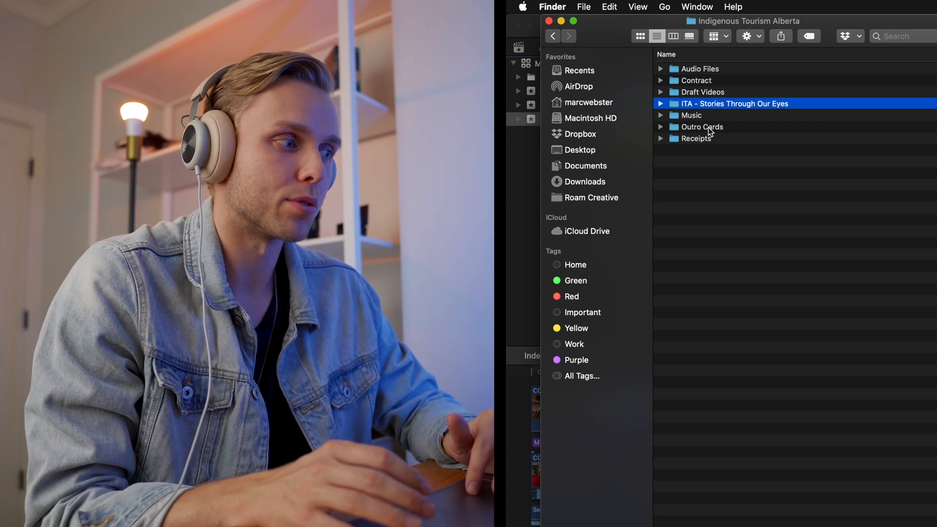
mouse_move(734, 170)
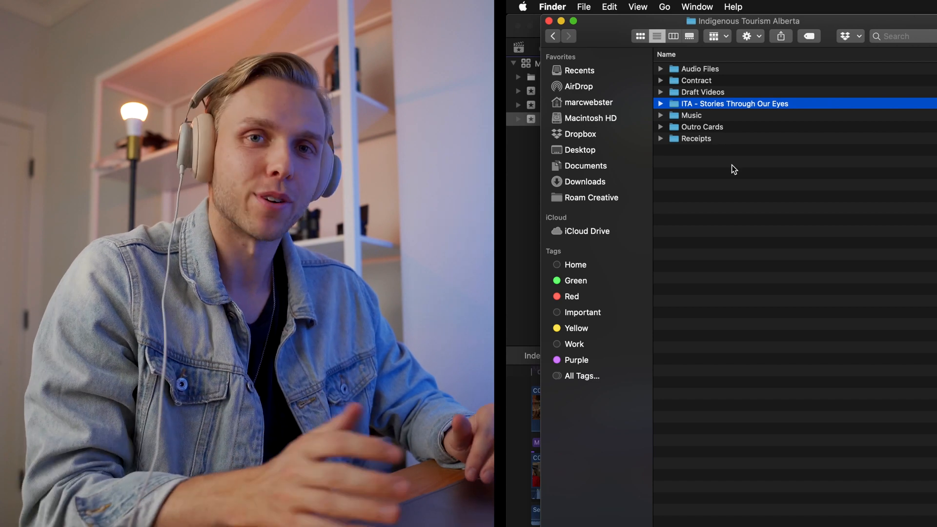
click(733, 169)
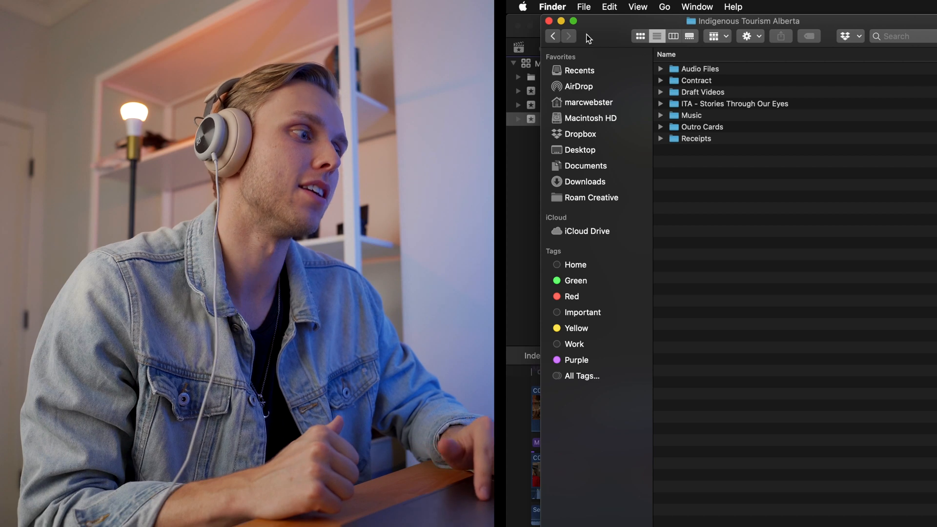
mouse_move(784, 110)
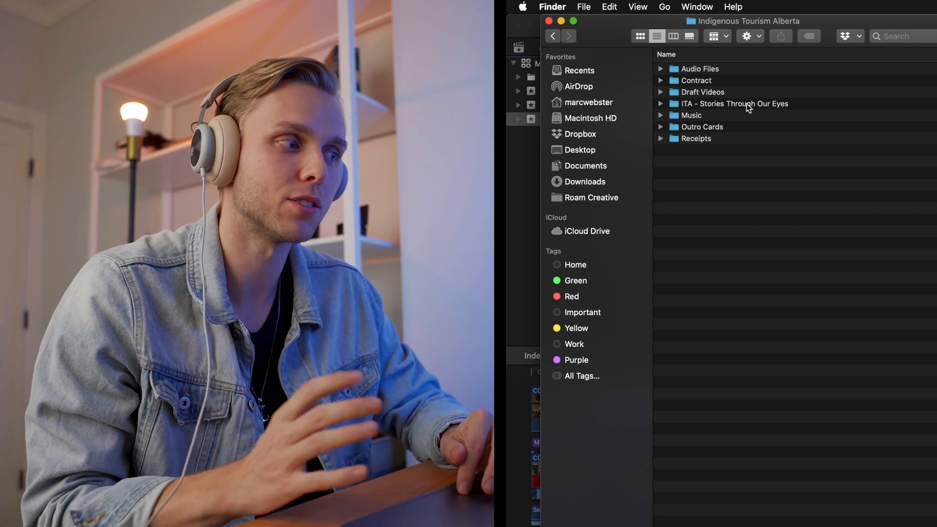
Step: Enter ITA - Stories Through Our Eyes and expand its Video folder into per-client subfolders
double_click(735, 104)
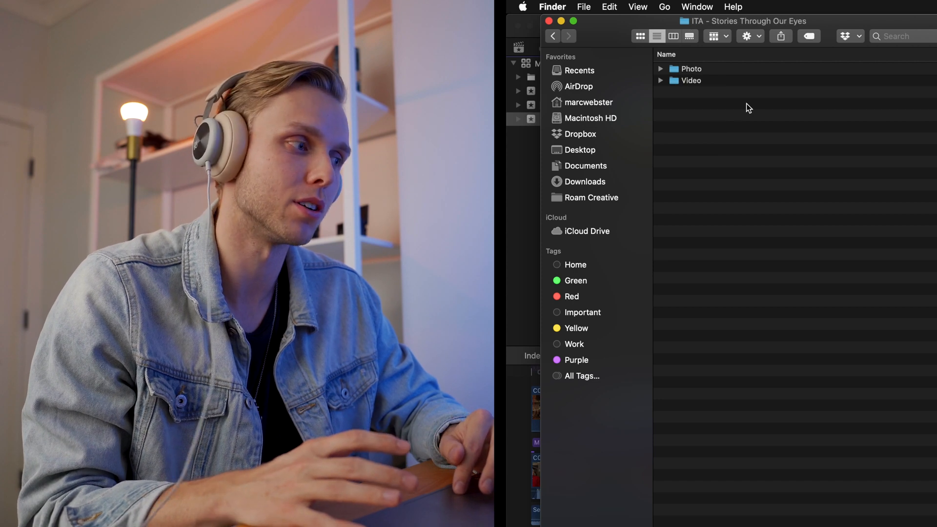
click(661, 81)
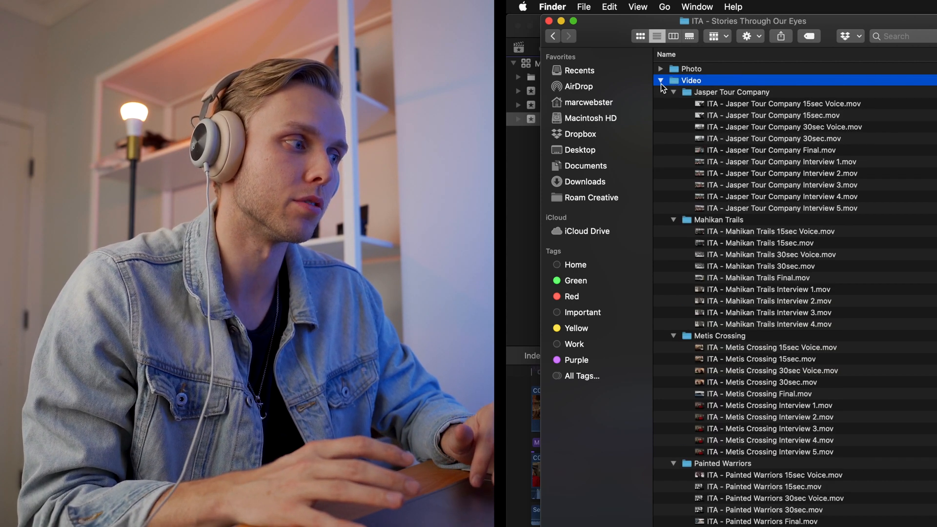
mouse_move(788, 344)
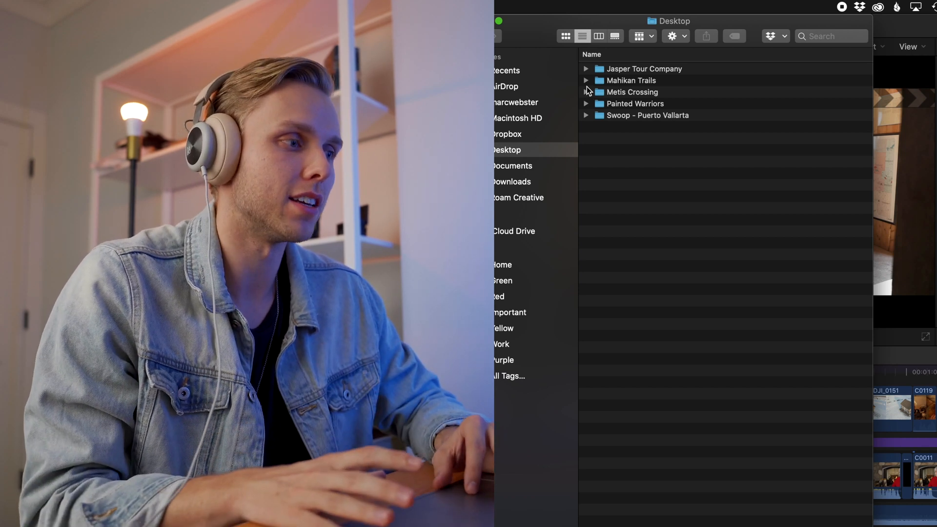
Step: Expand the Metis Crossing folder to show its 44.76 GB Final Cut library
click(586, 92)
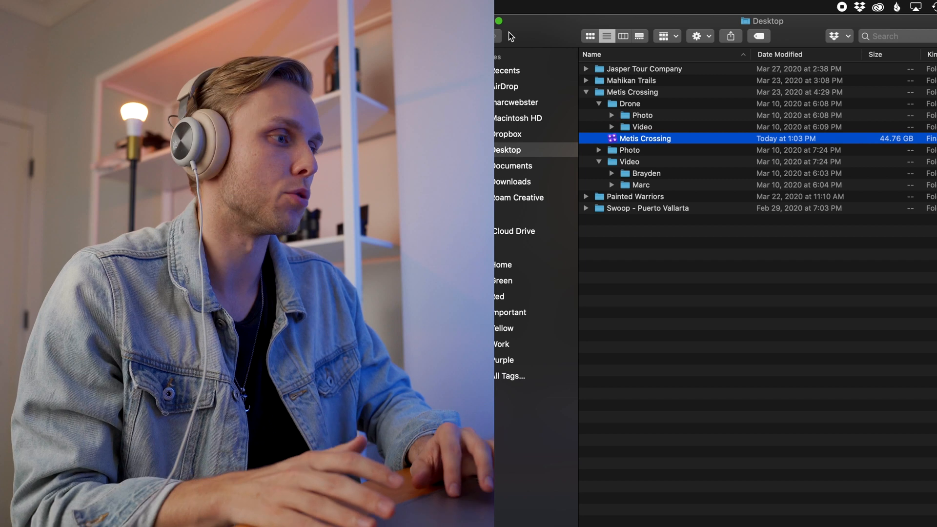
mouse_move(660, 144)
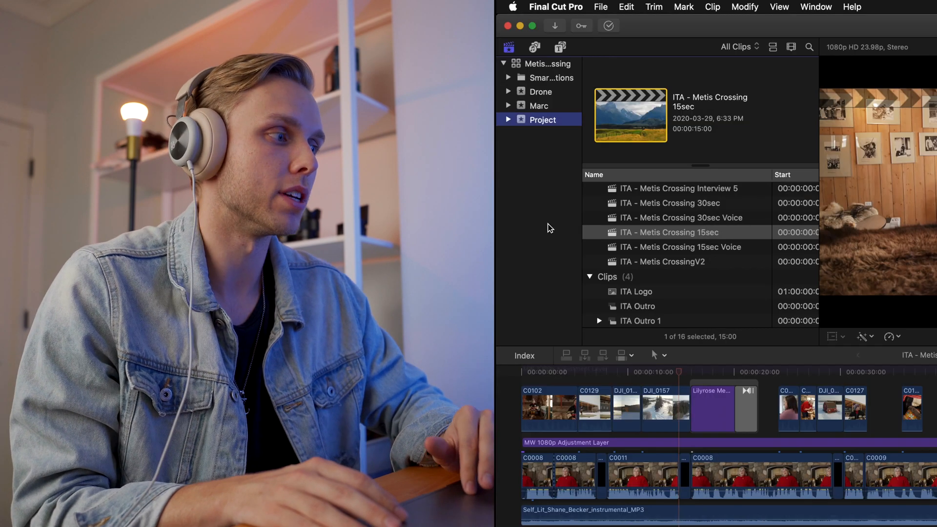
Step: Delete Generated Event Files for the library with Delete Render Files, Unused Only
click(600, 7)
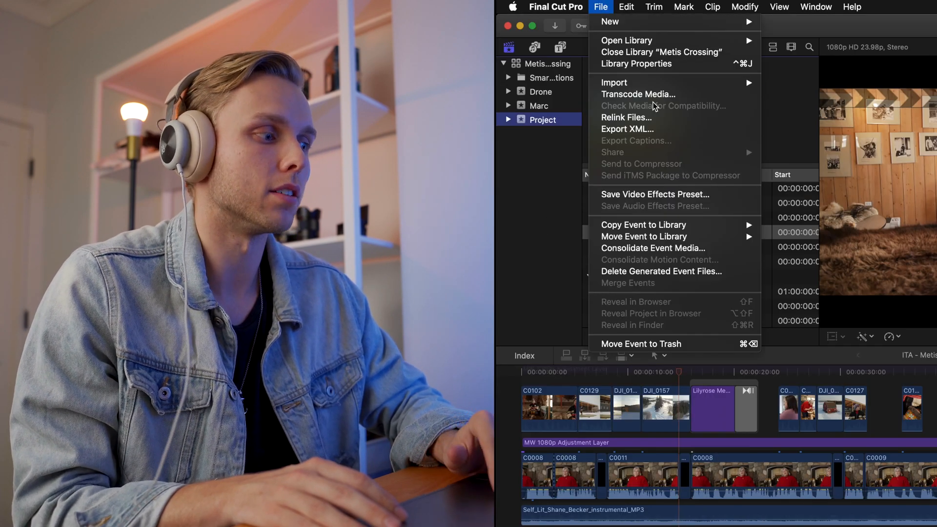
mouse_move(662, 271)
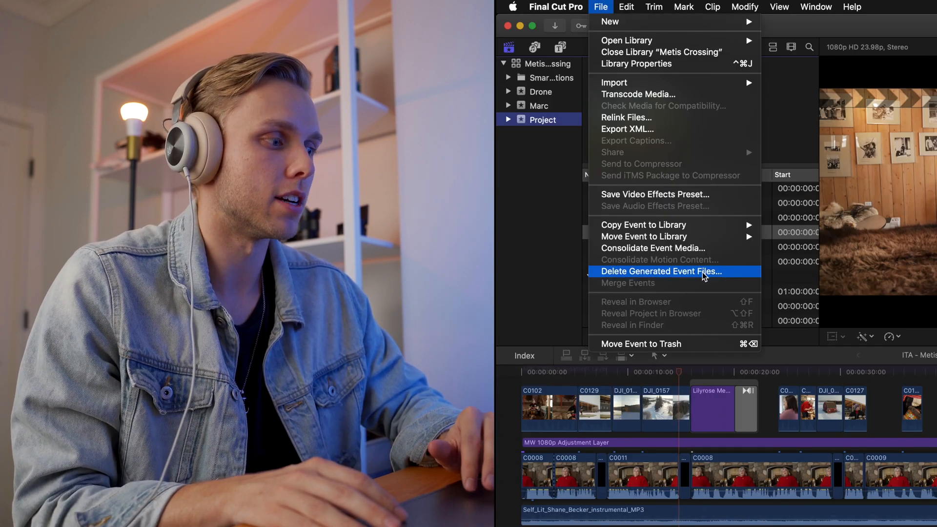
click(660, 272)
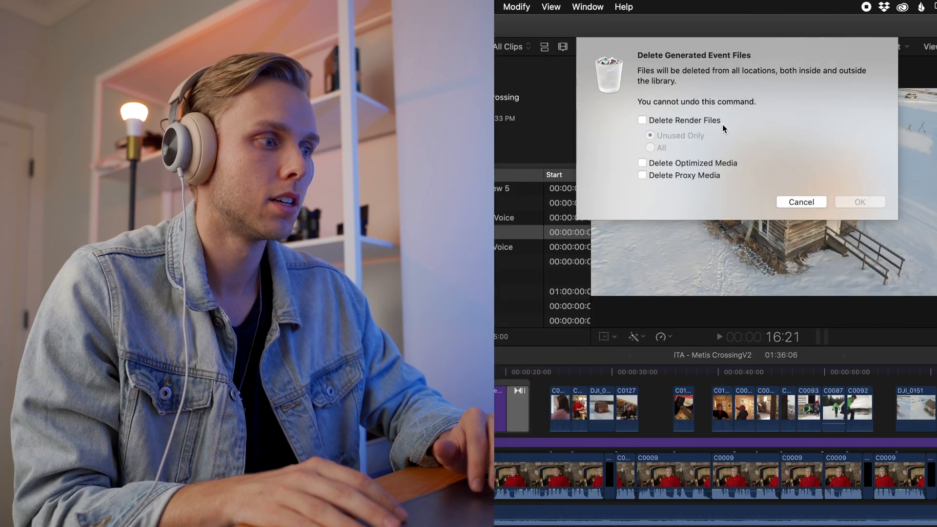
click(642, 120)
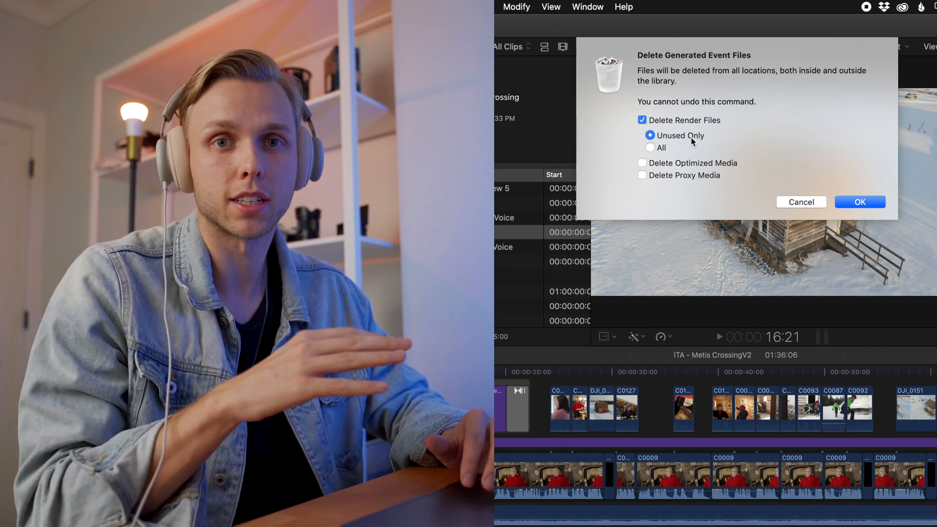
mouse_move(707, 151)
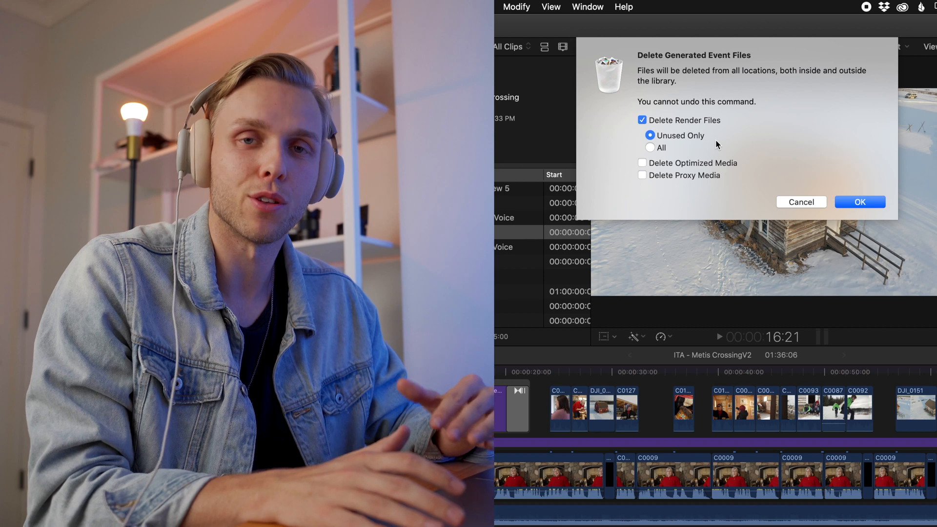
click(859, 201)
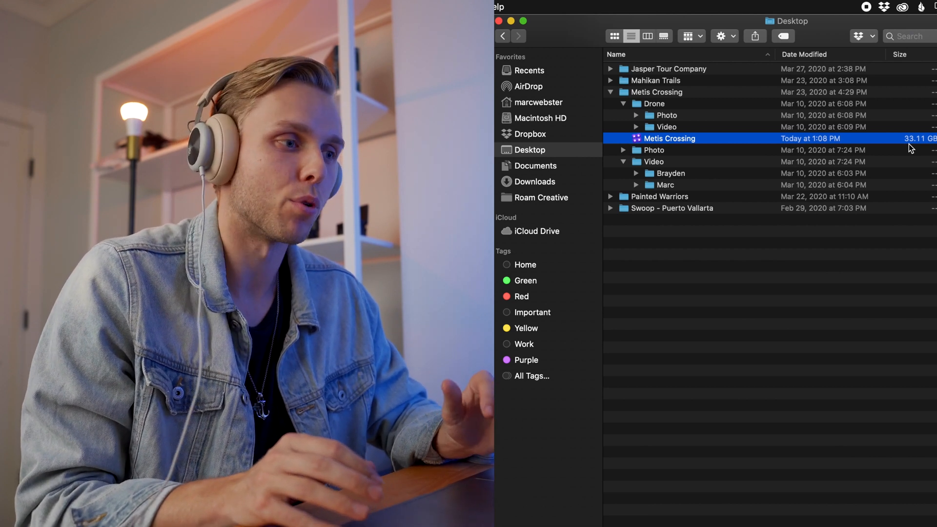
mouse_move(899, 144)
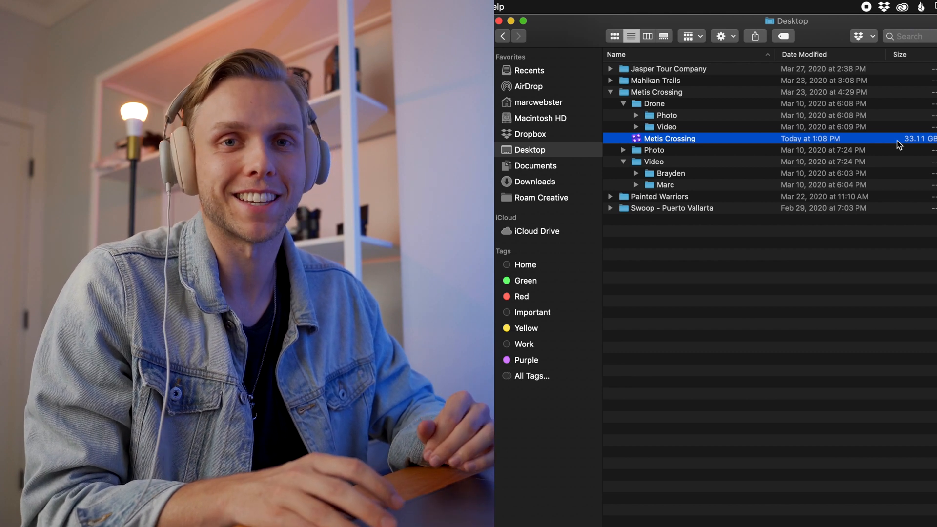
Step: Check the library now reads 33.11 GB and close the Finder window
click(652, 6)
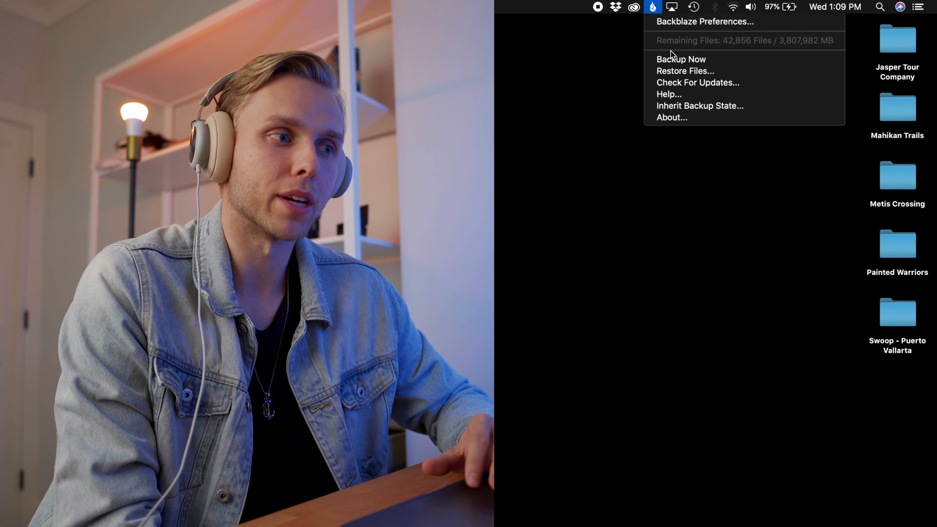
mouse_move(759, 48)
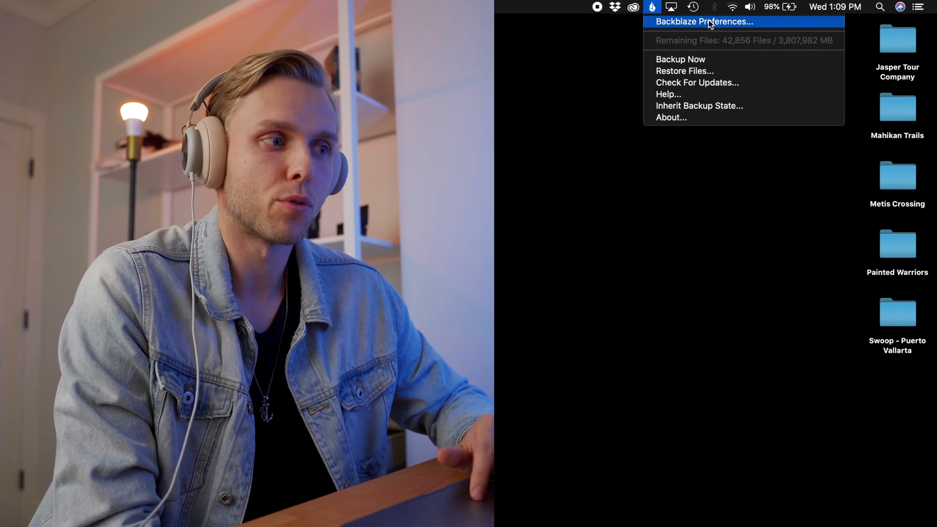
Step: Bring up Backblaze Preferences showing backup as of 1:07 PM, 42,856 files remaining
click(703, 22)
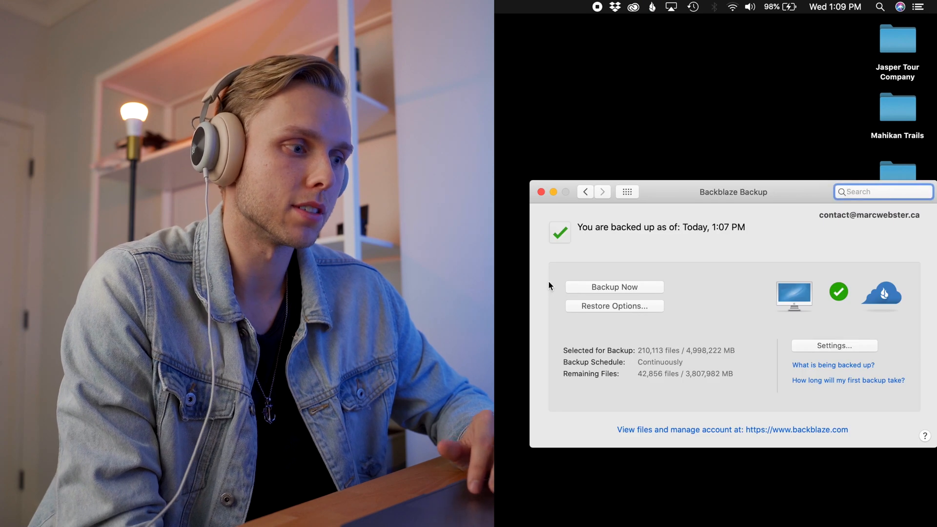